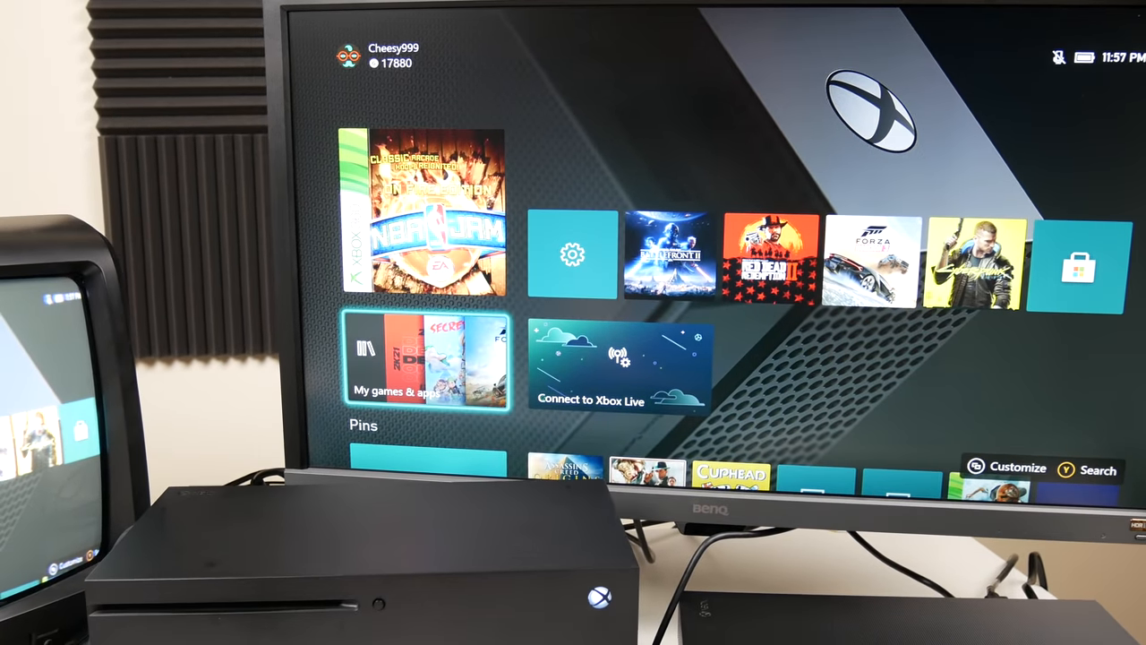
# Step: Open My games & apps from Home, then pick the Apps list in the sidebar
pyautogui.click(423, 362)
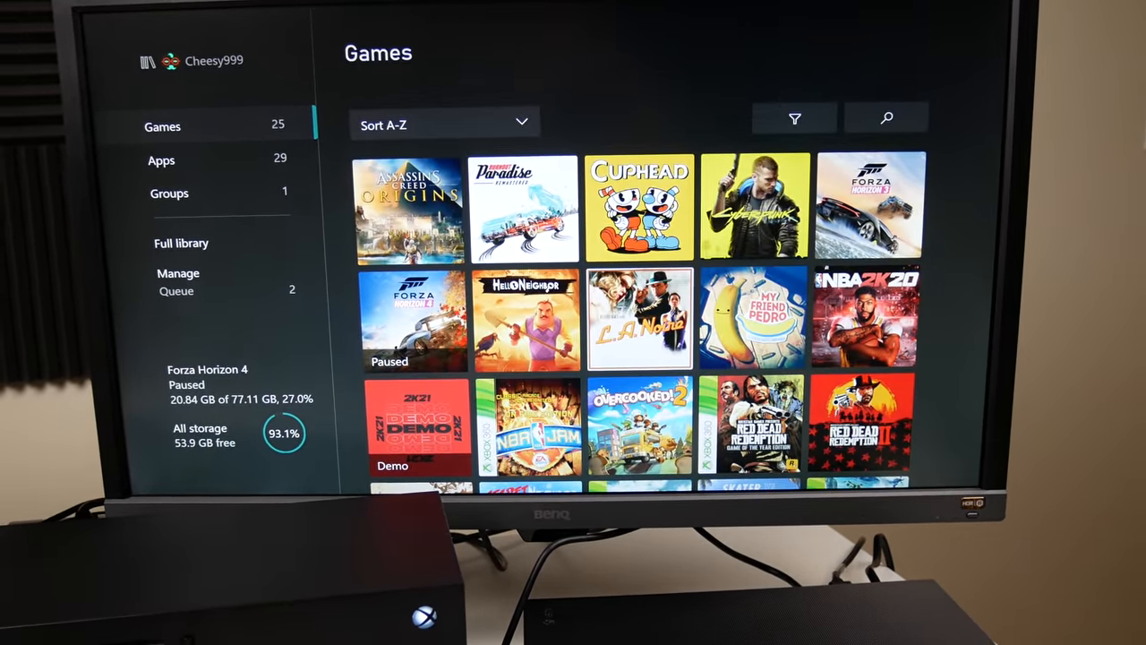
pyautogui.click(161, 160)
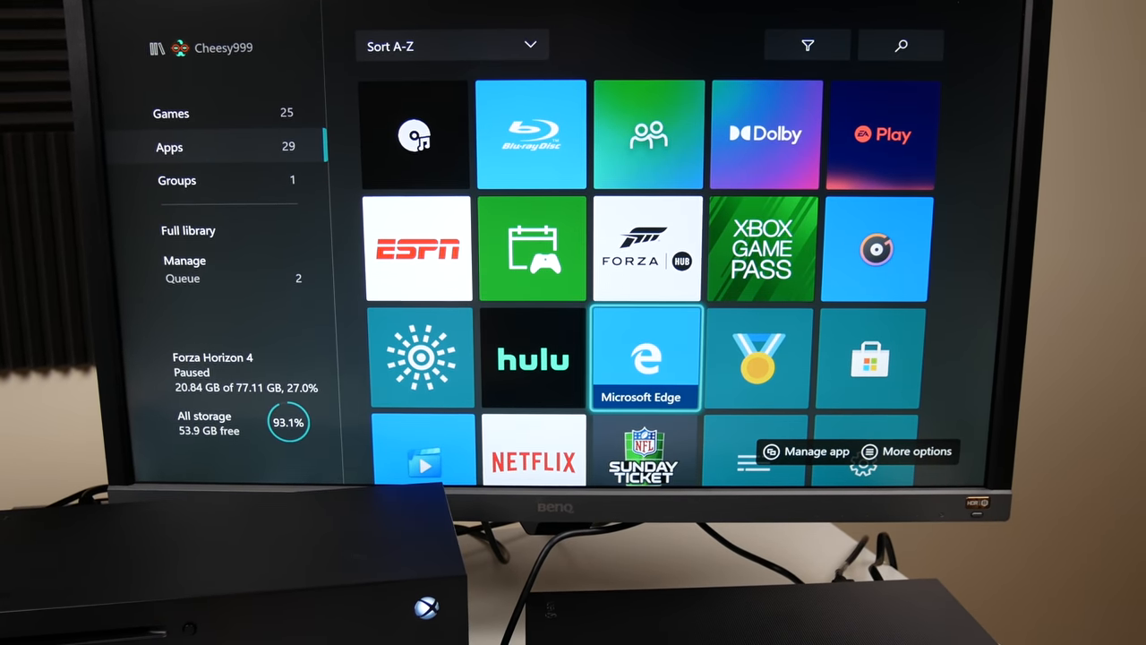
# Step: Scroll down through the installed apps list
pyautogui.scroll(-3)
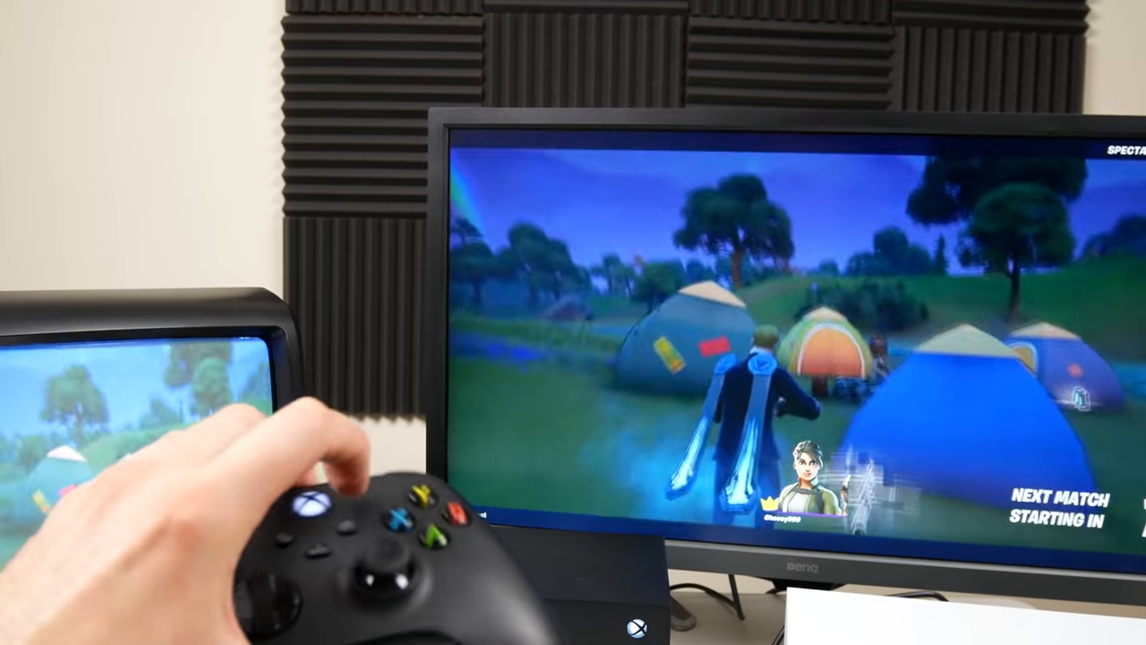
# Step: Press the Xbox button to leave the Fortnite feed for Home
pyautogui.press('xbox')
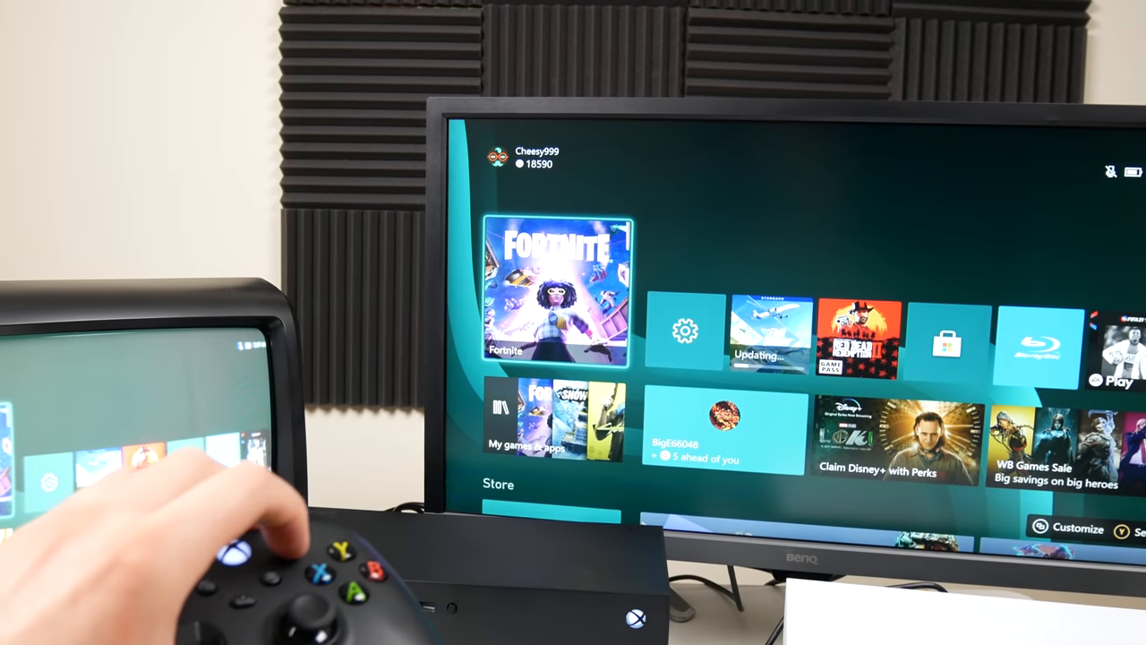